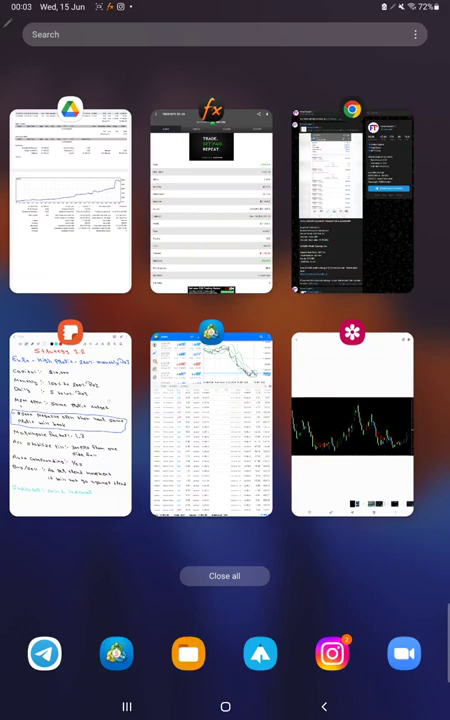
Review the handwritten strategy notes, then scroll the Myfxbook stats: +719.7% gain, $81,969.5 balance, 34.16% drawdown, 300 trades
left_click(70, 425)
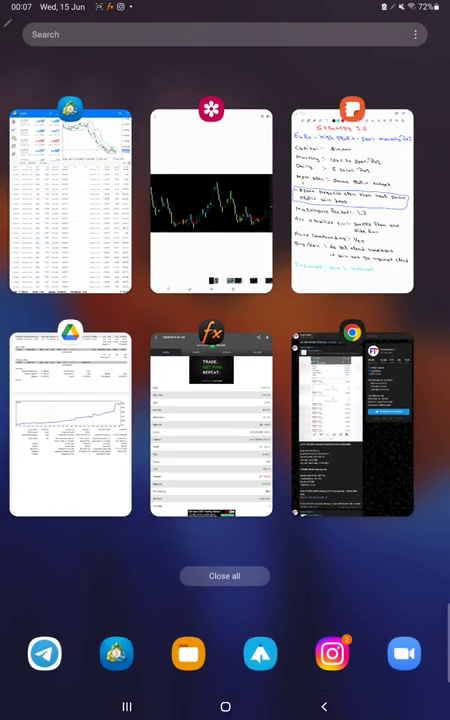
left_click(210, 420)
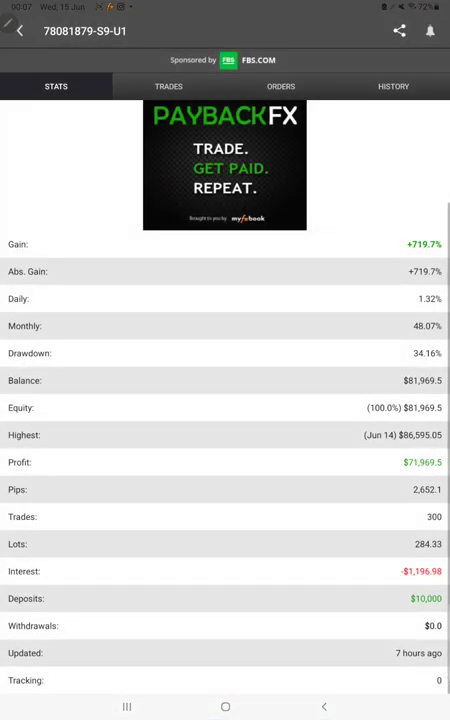
scroll("down", 3)
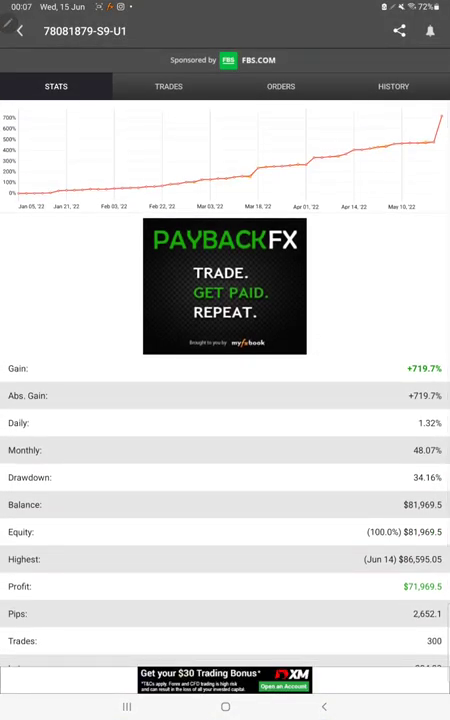
scroll("down", 3)
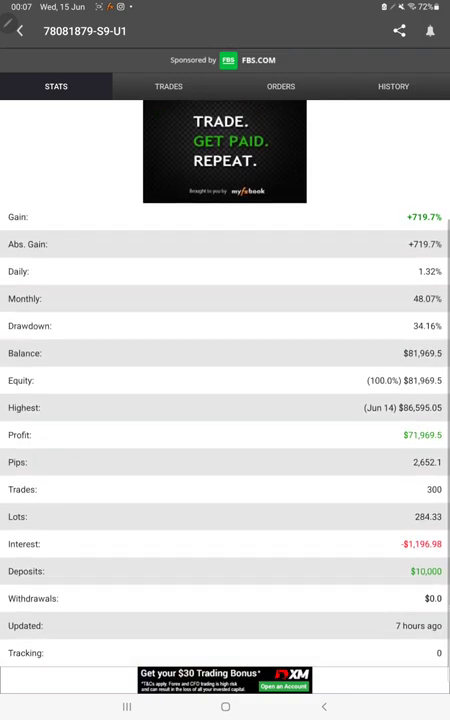
scroll("down", 3)
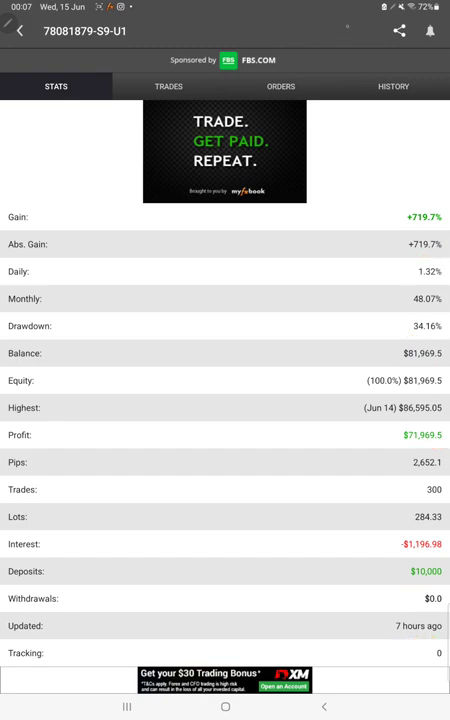
Review the account's open trades, pending orders and closed EURUSD trade history
left_click(168, 86)
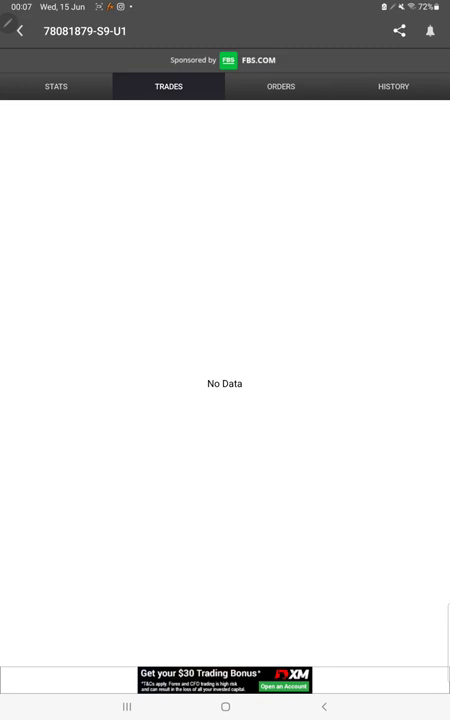
left_click(281, 86)
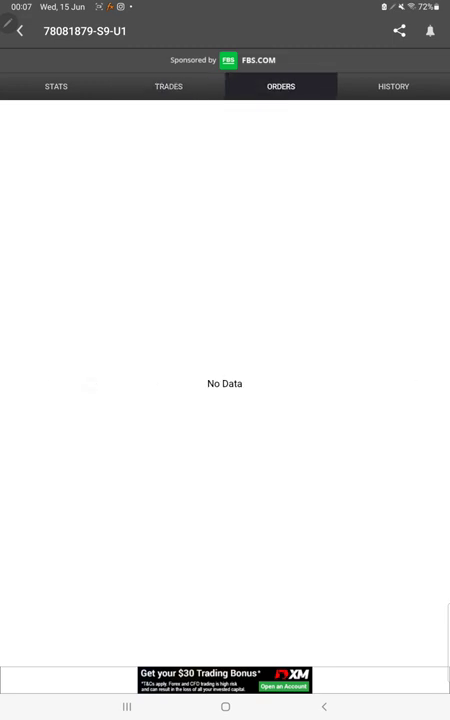
left_click(392, 86)
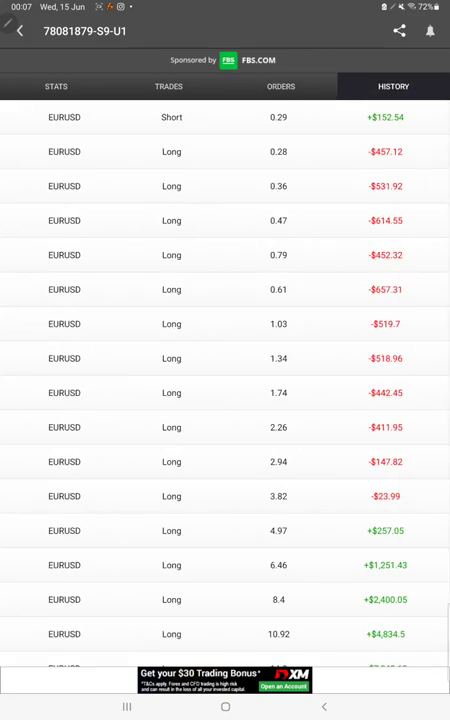
scroll("down", 3)
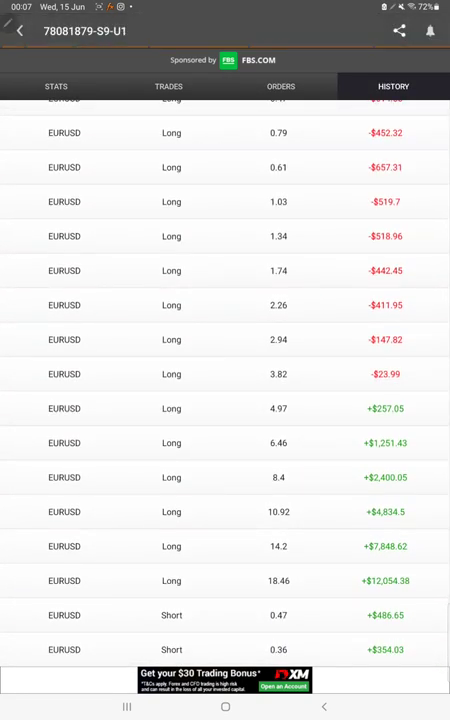
scroll("down", 3)
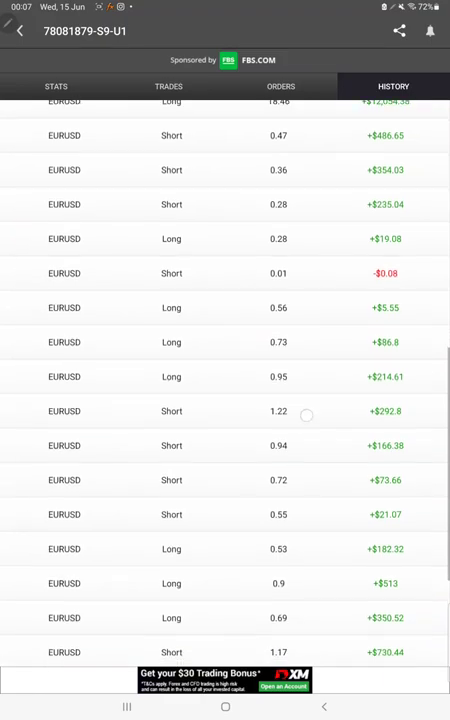
scroll("down", 3)
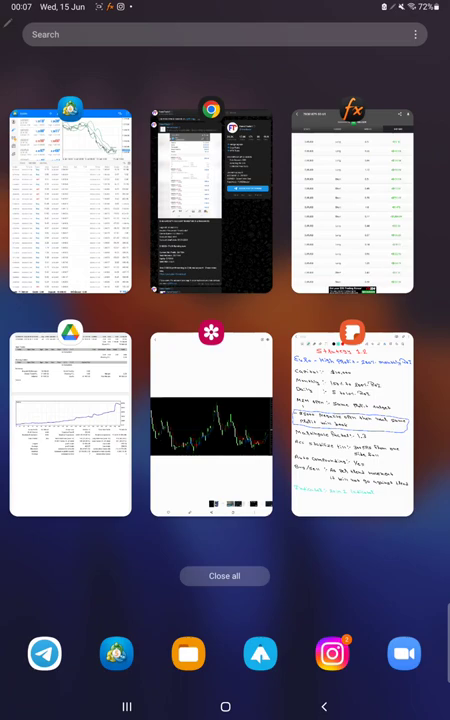
Apply a custom history period from 15 Jun 2015 to 16 Jun 2022
left_click(355, 200)
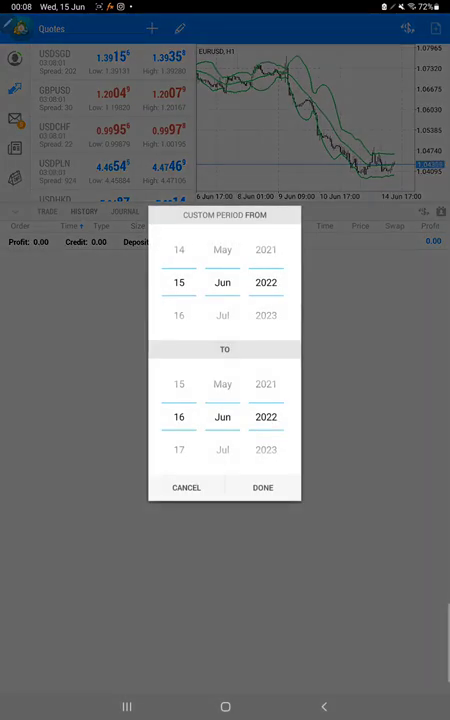
scroll("down", 3)
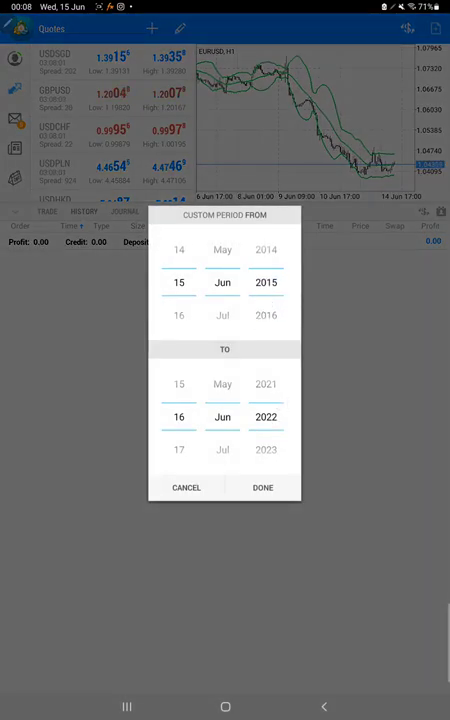
left_click(262, 488)
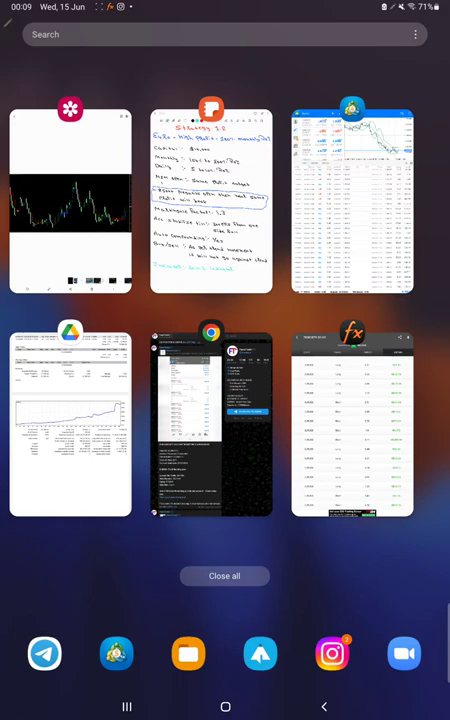
Annotate the ForexTrade1 post's 653% ROI figures with 'Multiply factor!' and reopen the chart screenshot
left_click(205, 425)
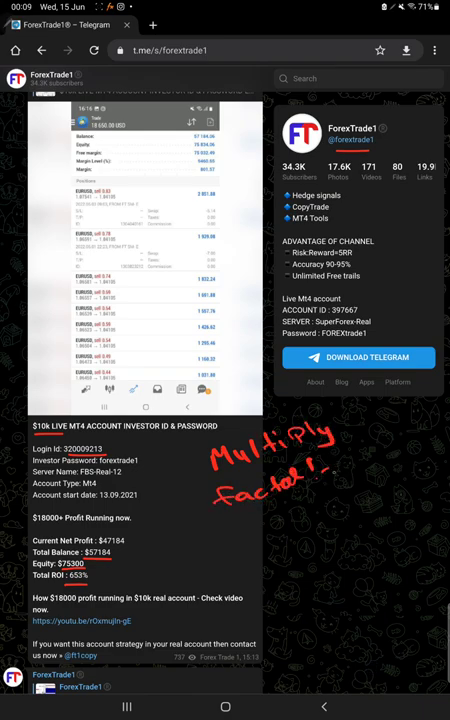
type("10.")
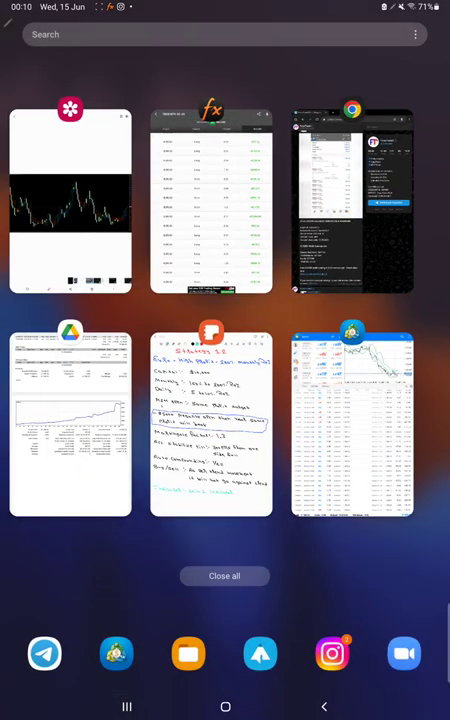
left_click(70, 200)
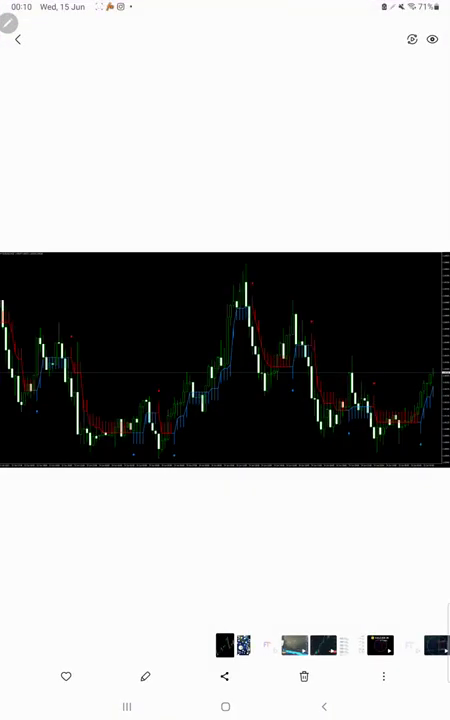
View the candlestick chart screenshot in Samsung Gallery
left_click(225, 380)
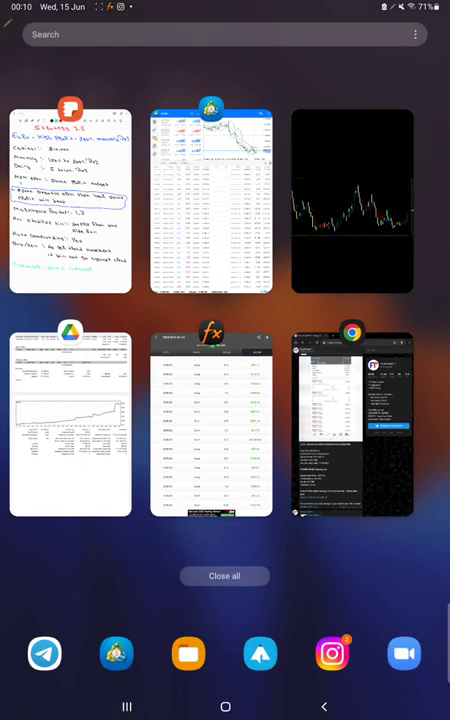
On the statement's Summary page, handwrite R:R 1:2.27, B.E. 30% and Acc 66%
left_click(210, 420)
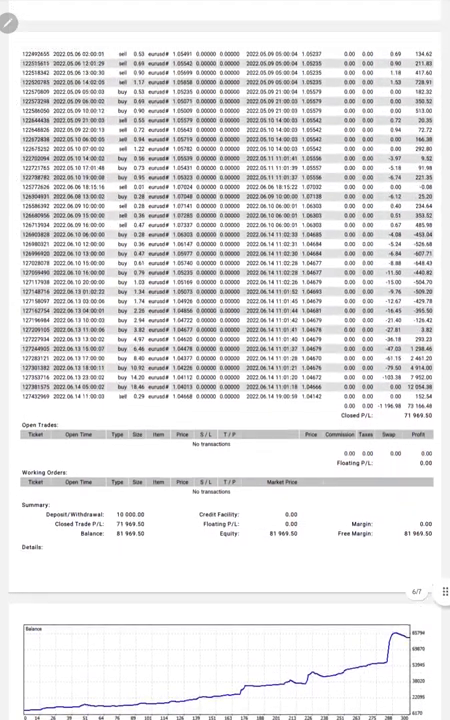
scroll("down", 3)
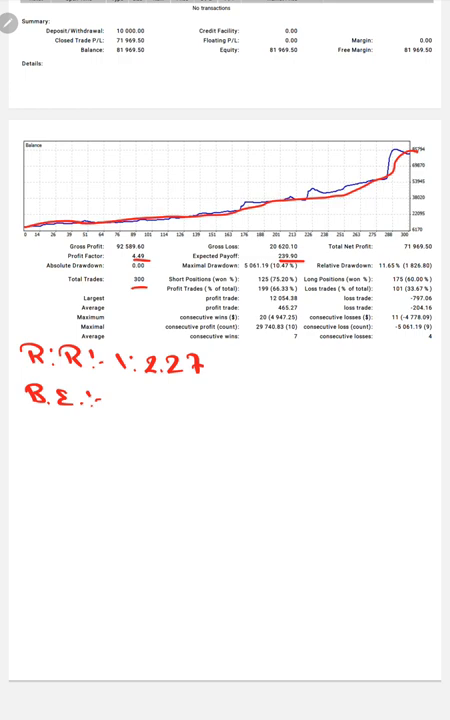
type("30.1")
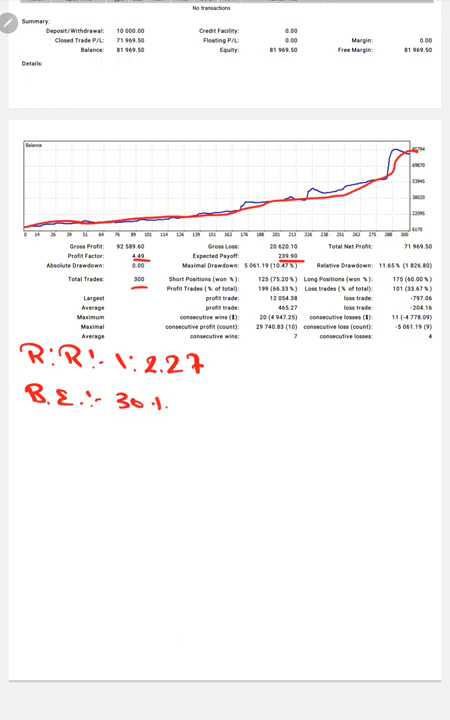
type("Acc!")
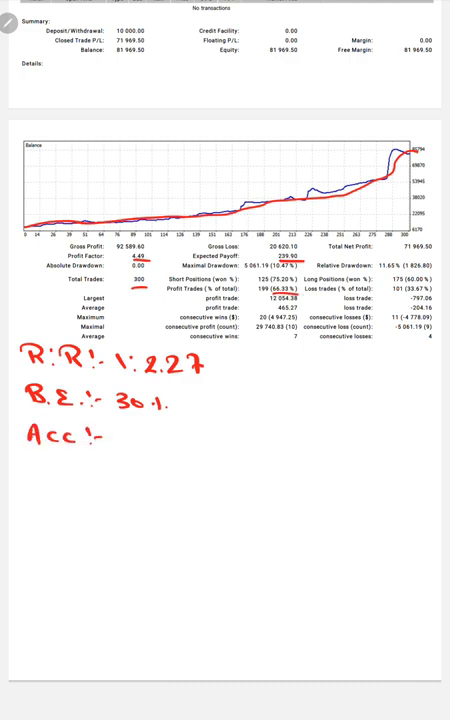
type("66-1.")
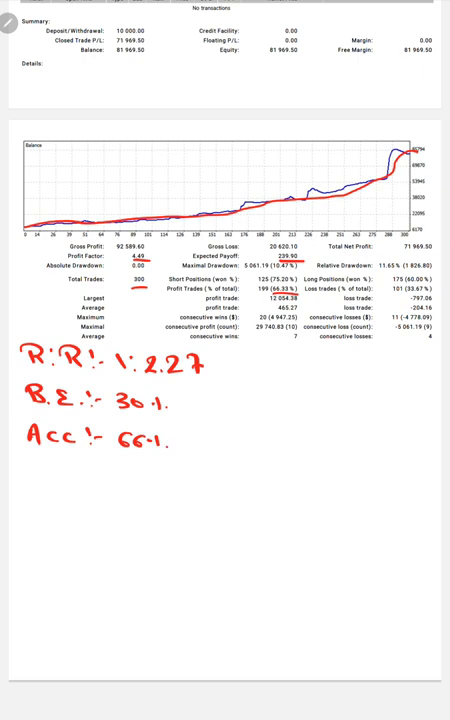